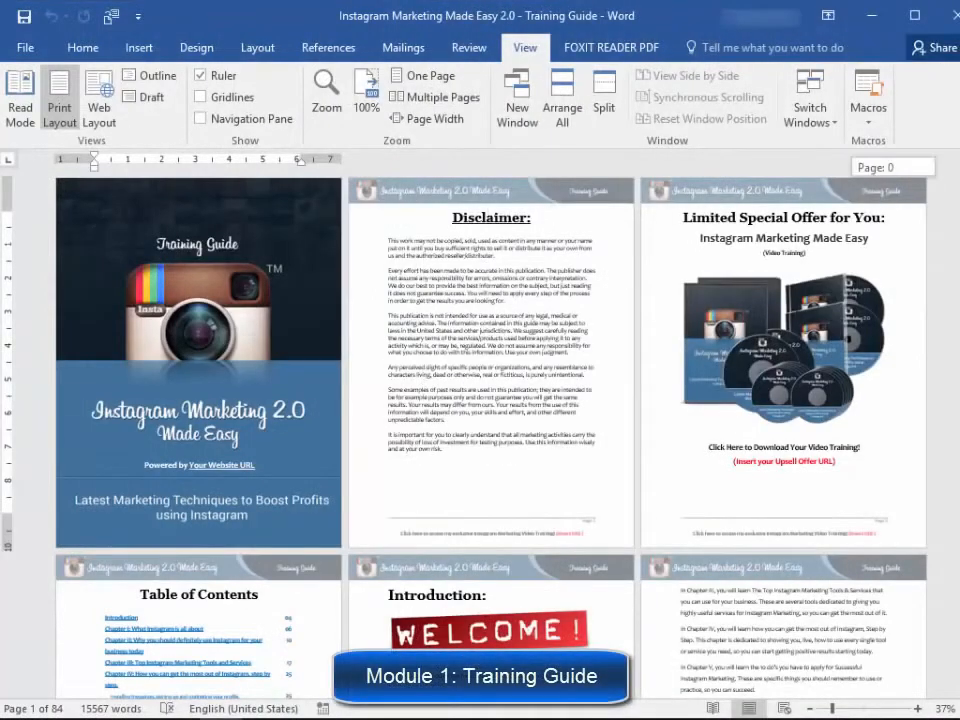
Scroll through the Instagram Training Guide and four-page Cheat Sheet pages
scroll(down, 3)
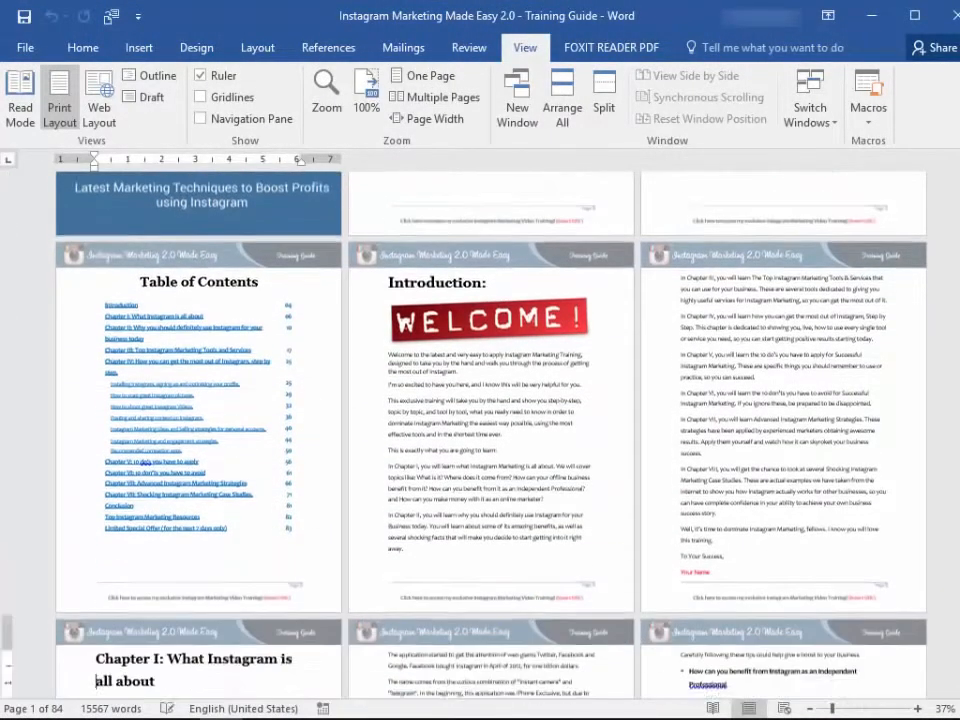
scroll(down, 3)
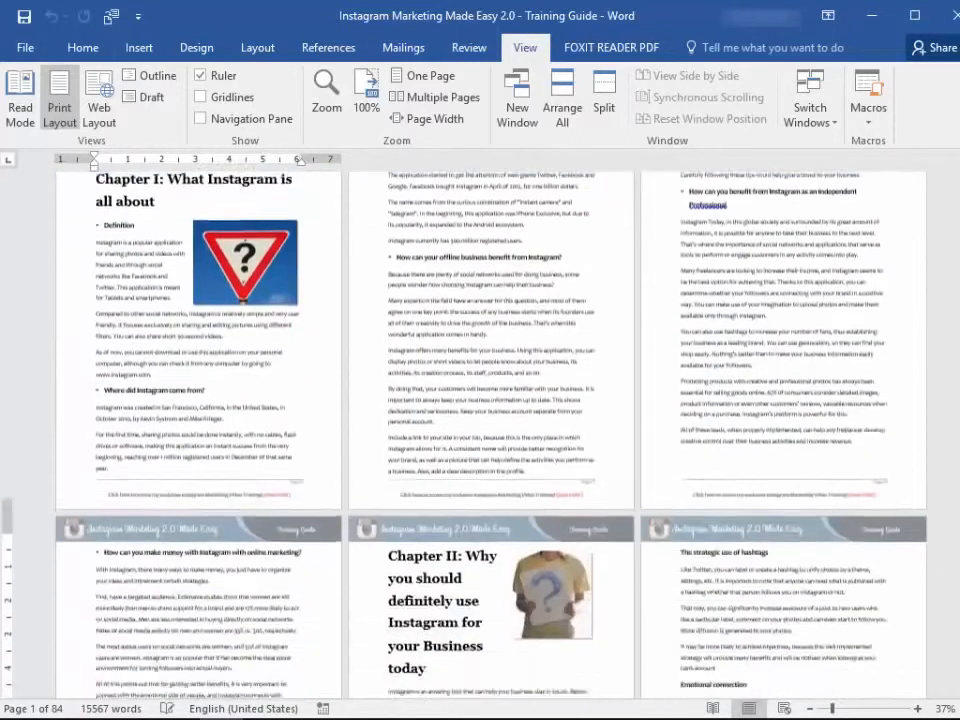
scroll(up, 3)
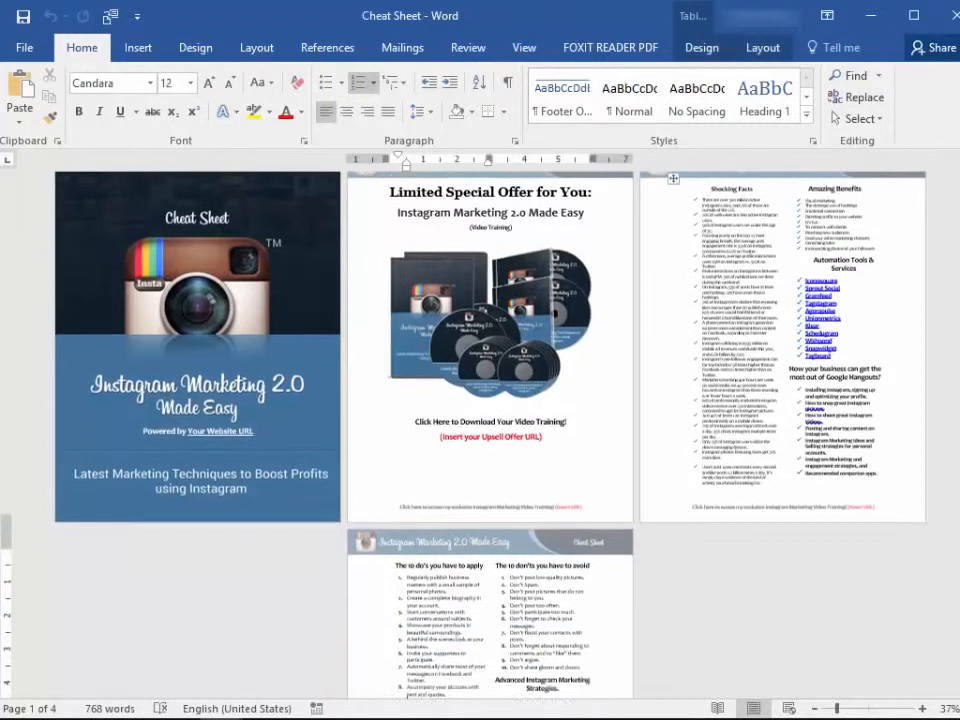
scroll(down, 3)
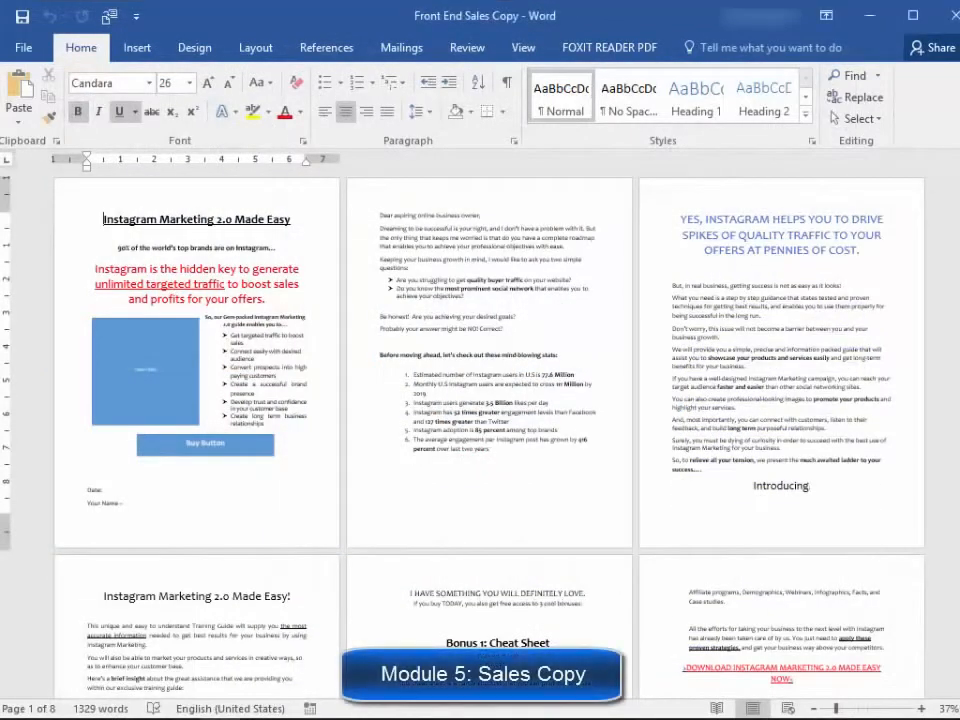
Scroll down the eight-page sales copy to the closing offer, then back up
scroll(down, 3)
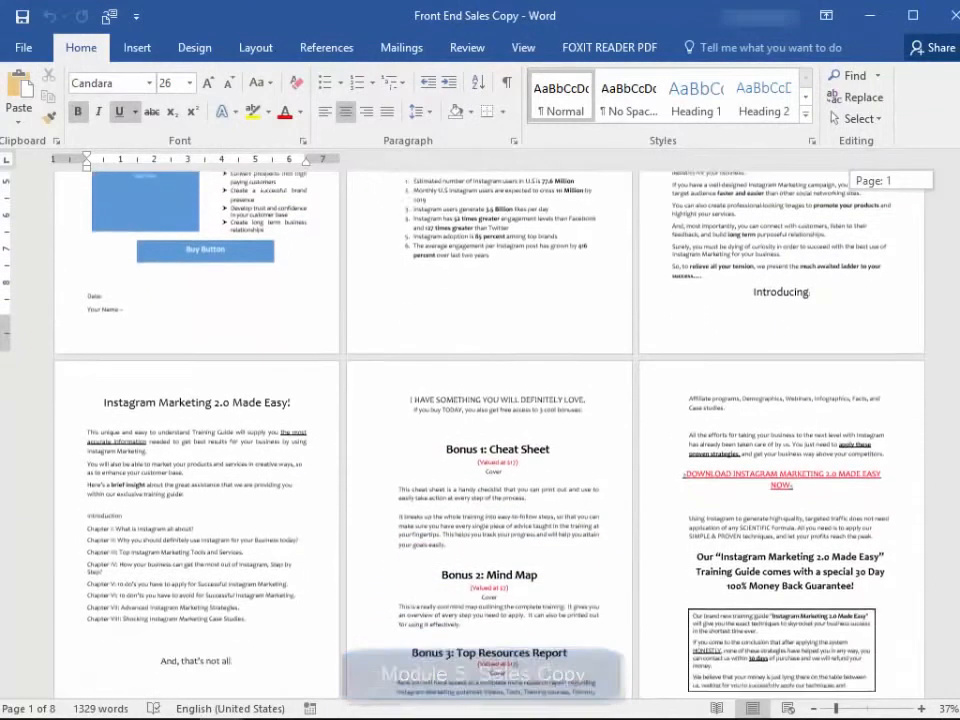
scroll(down, 3)
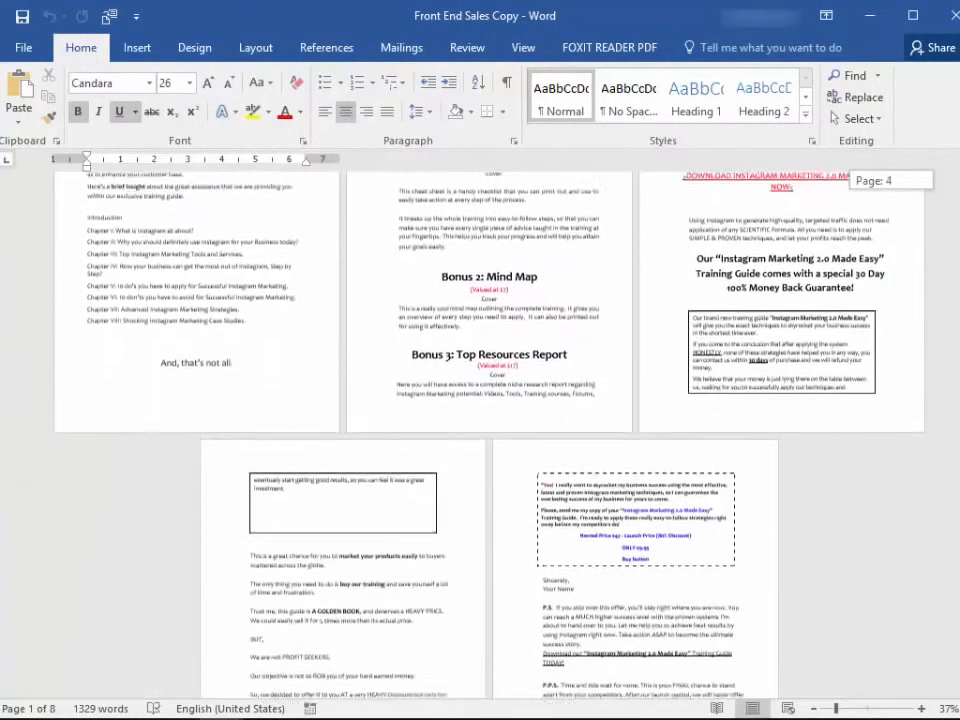
scroll(down, 3)
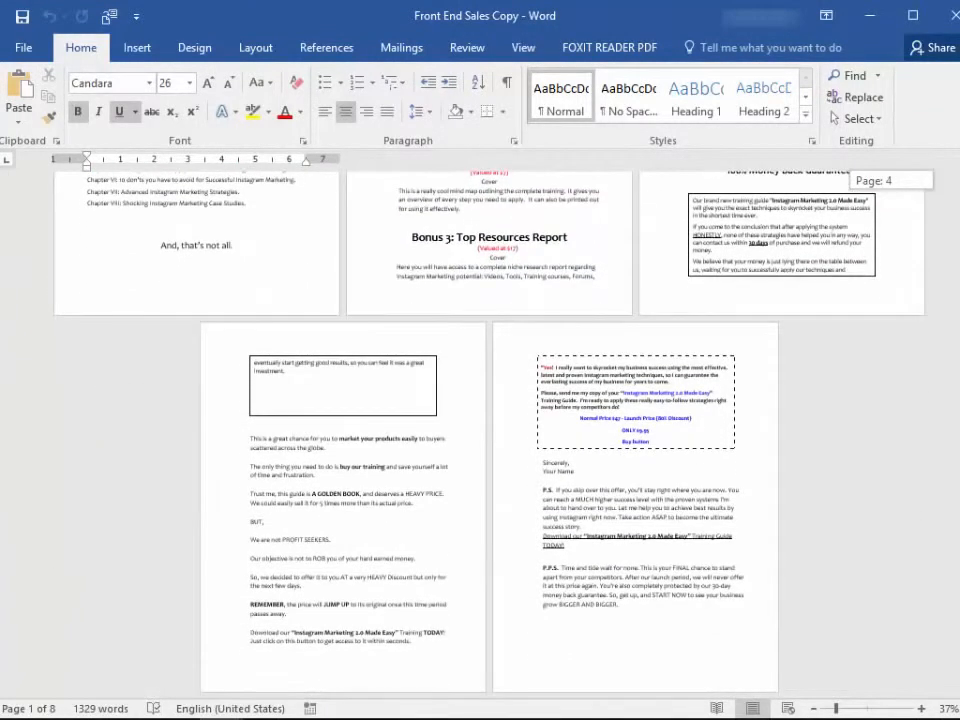
scroll(up, 3)
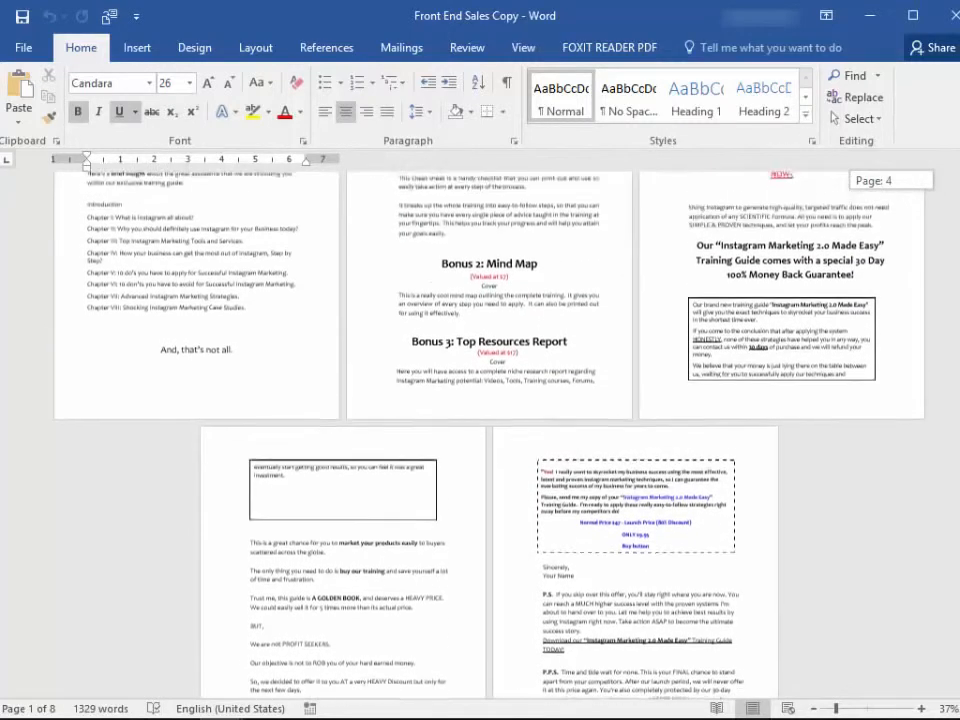
scroll(up, 3)
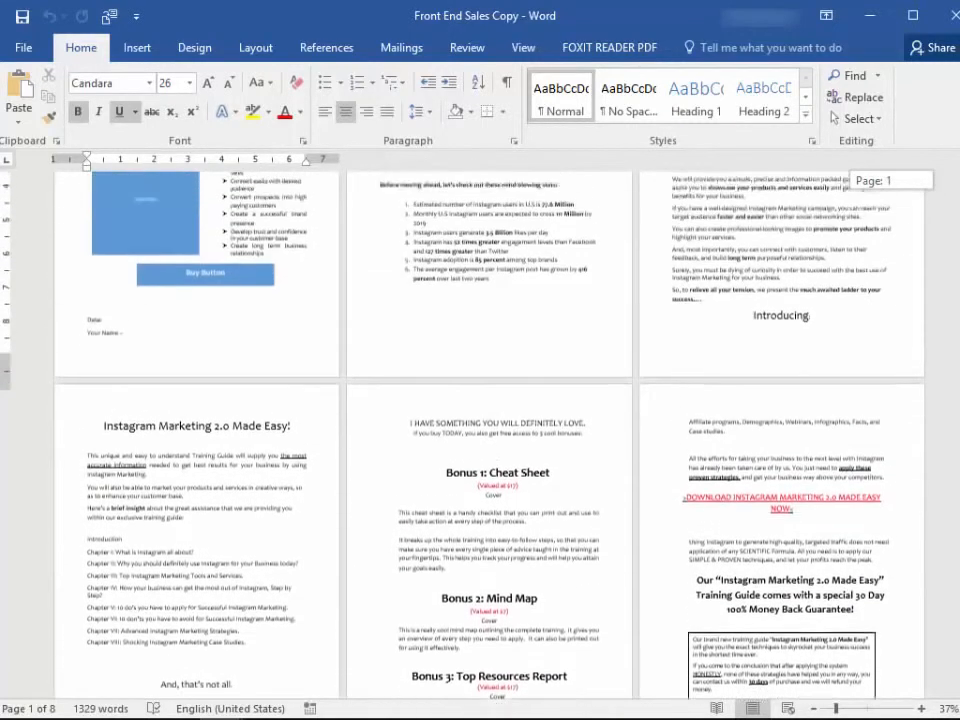
scroll(up, 3)
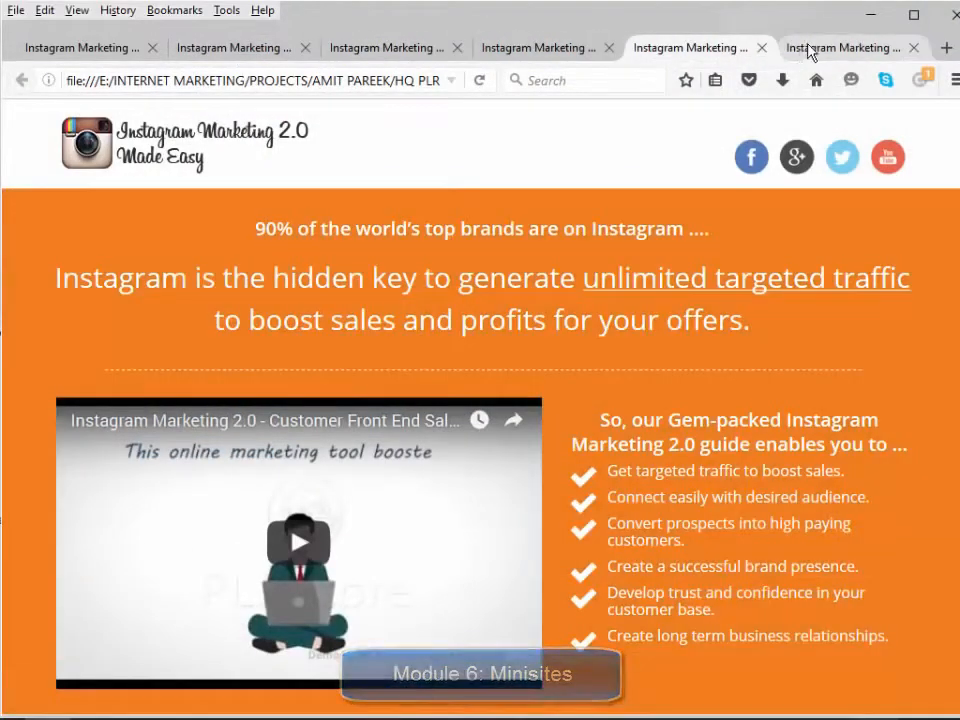
Scroll the minisite sales page from the header to the $9.95 Buy Now section
scroll(down, 3)
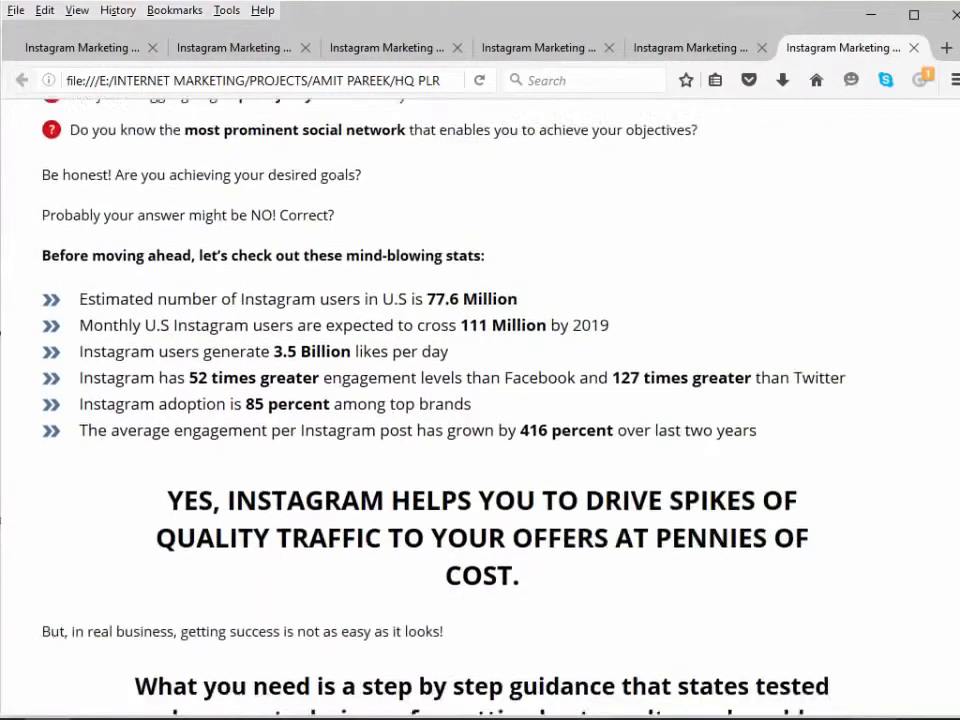
scroll(up, 3)
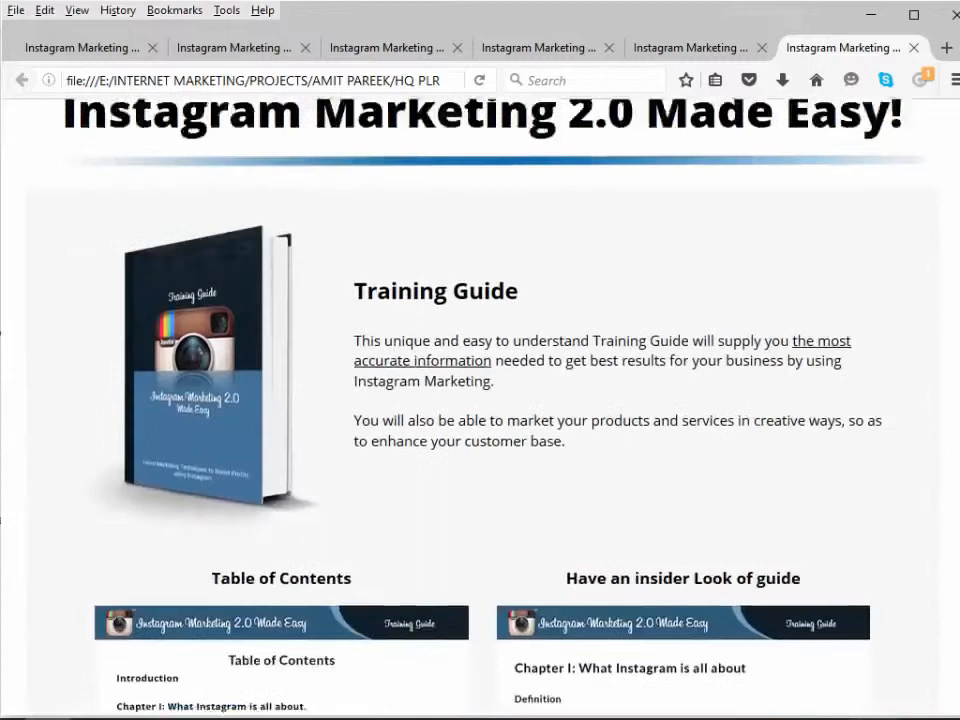
scroll(down, 3)
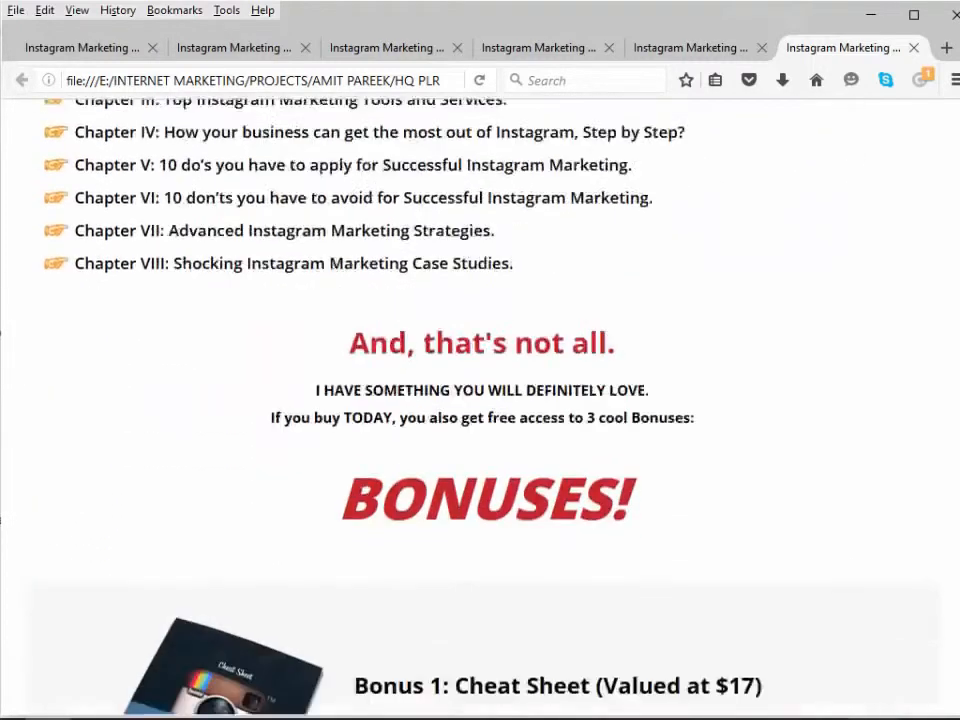
scroll(down, 3)
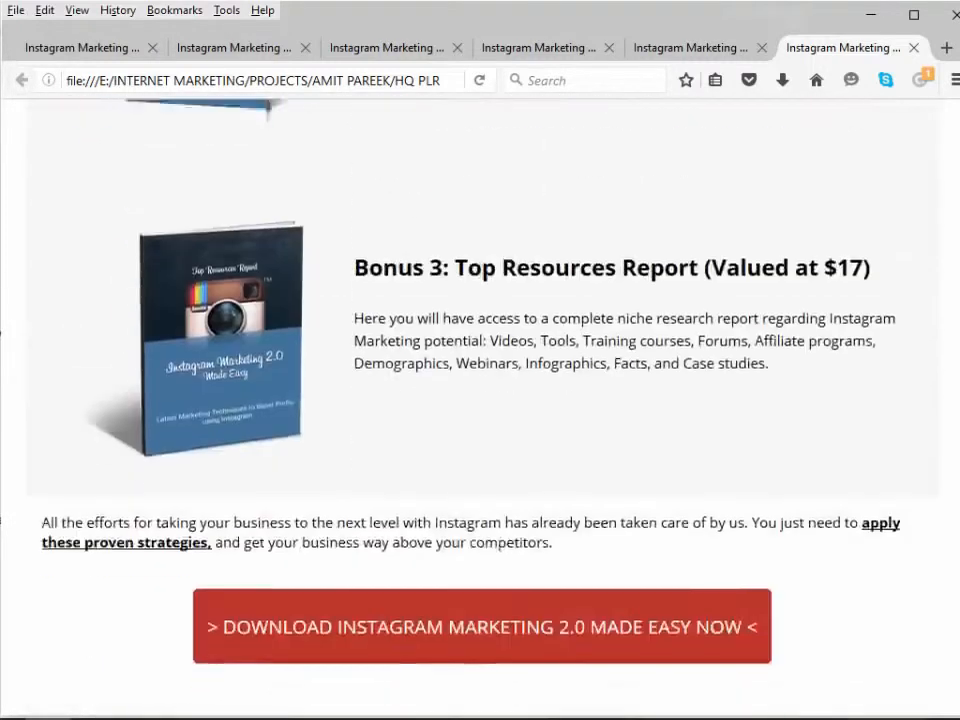
scroll(down, 3)
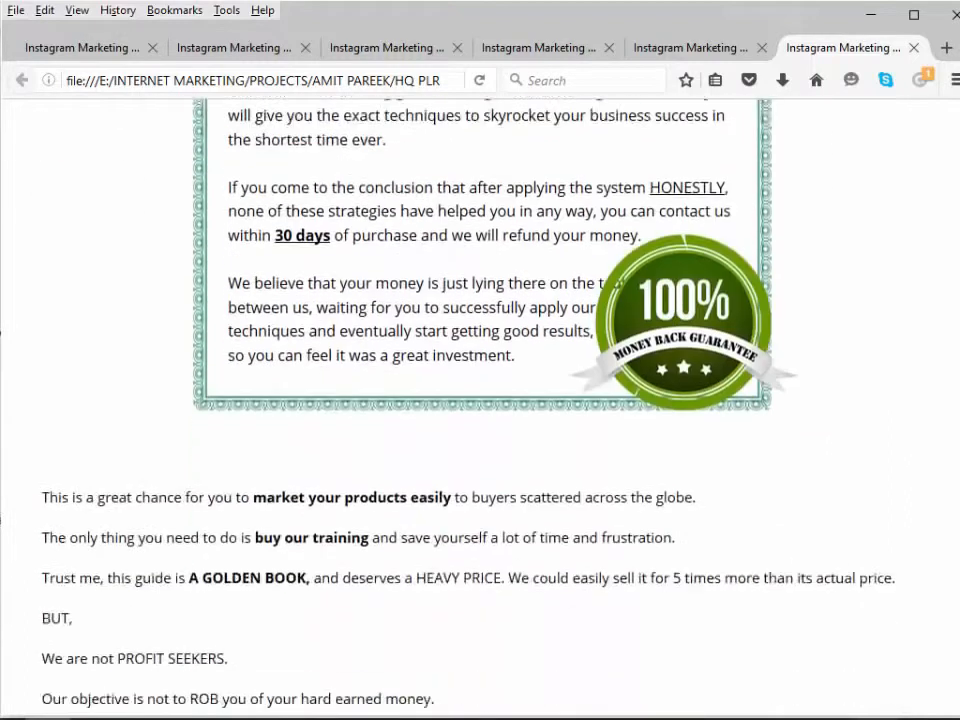
scroll(down, 3)
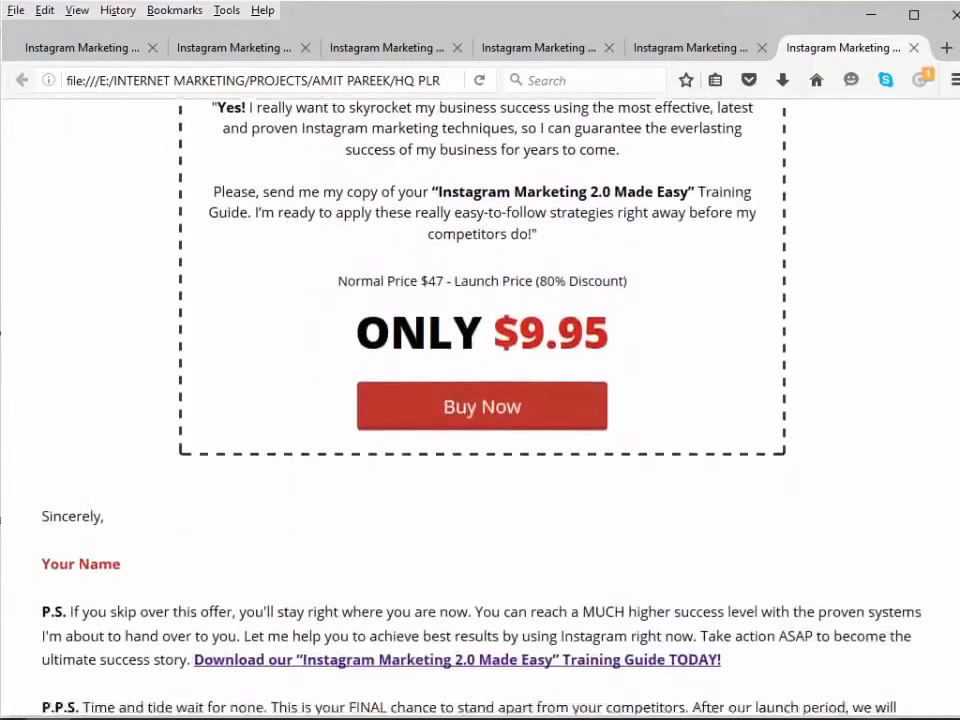
scroll(down, 3)
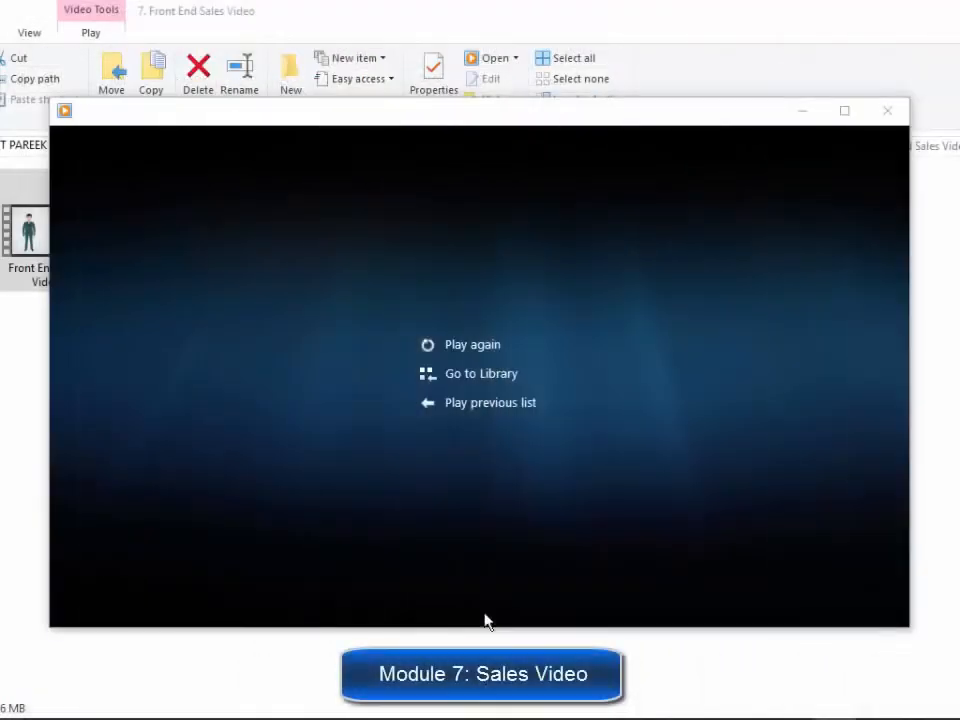
Replay the animated front-end sales video in Media Player, then close the player
click(472, 344)
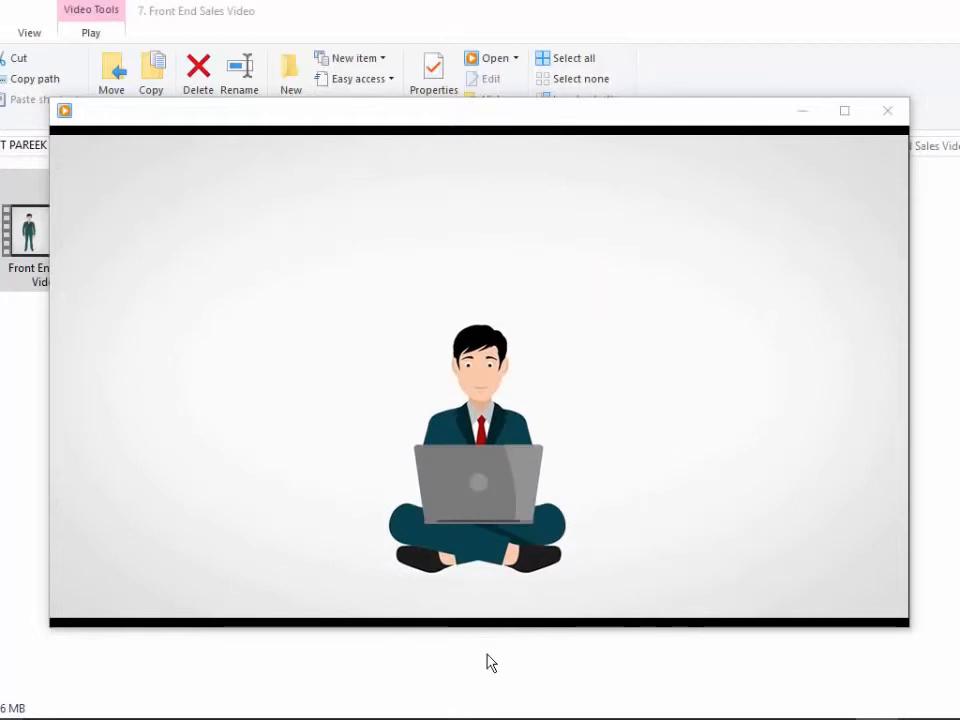
click(886, 110)
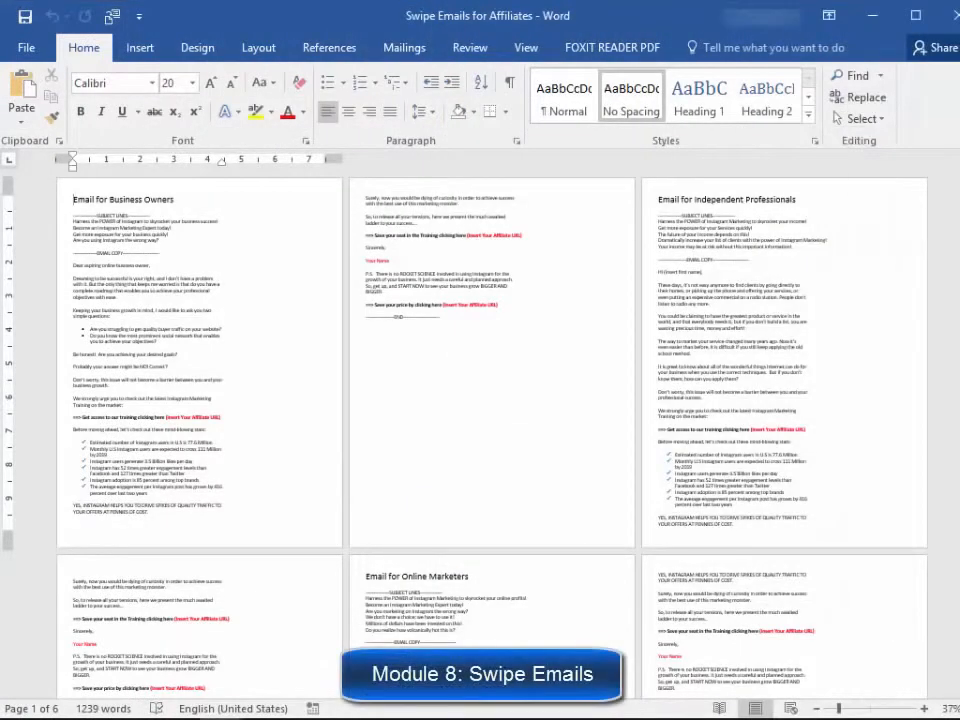
Scroll down through the Swipe Emails for Affiliates pages
scroll(down, 3)
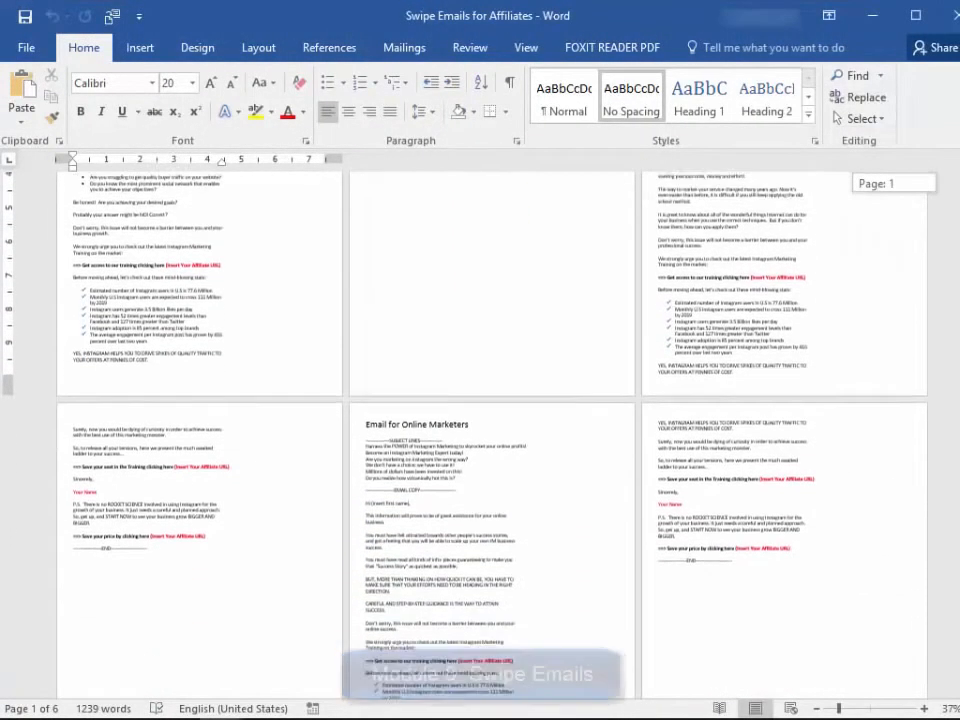
scroll(down, 3)
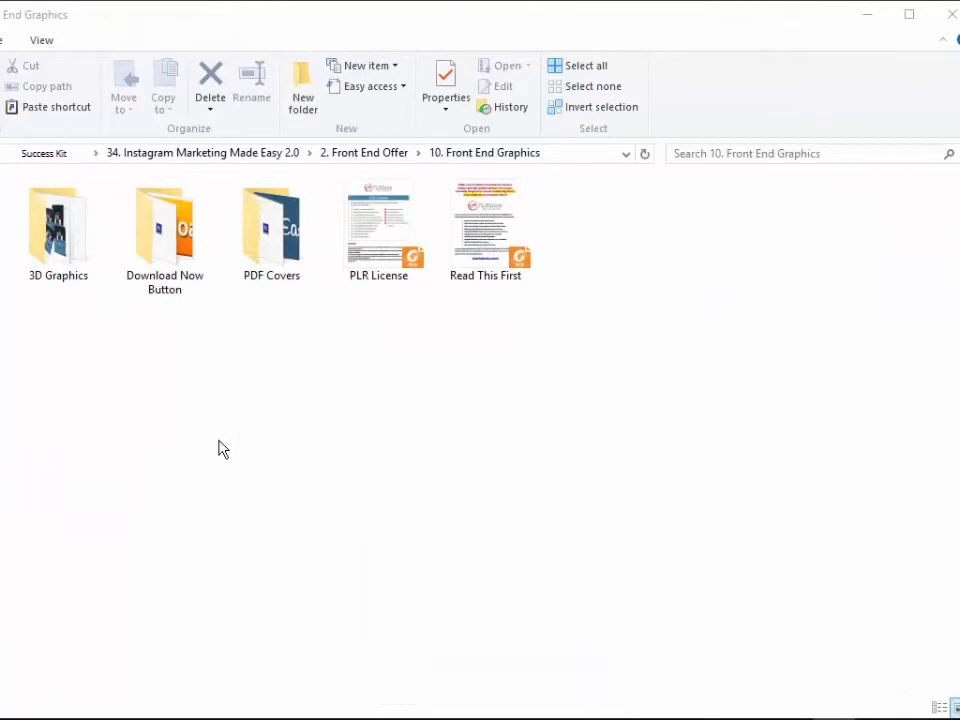
View the 3D Graphics folder, return to Front End Graphics, and open PDF Covers
double_click(57, 230)
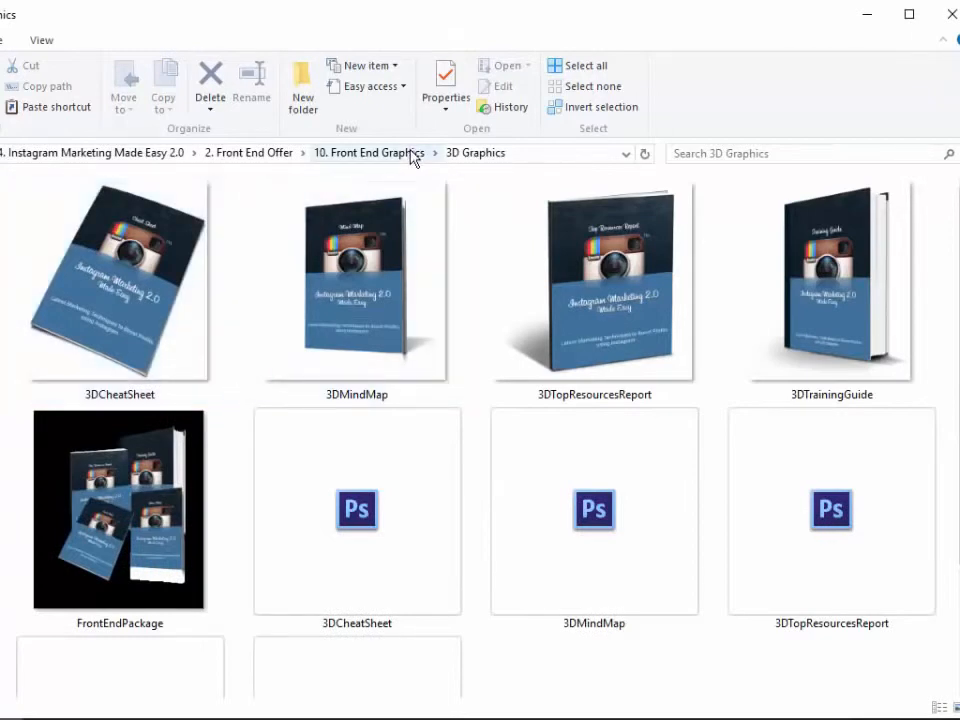
click(368, 152)
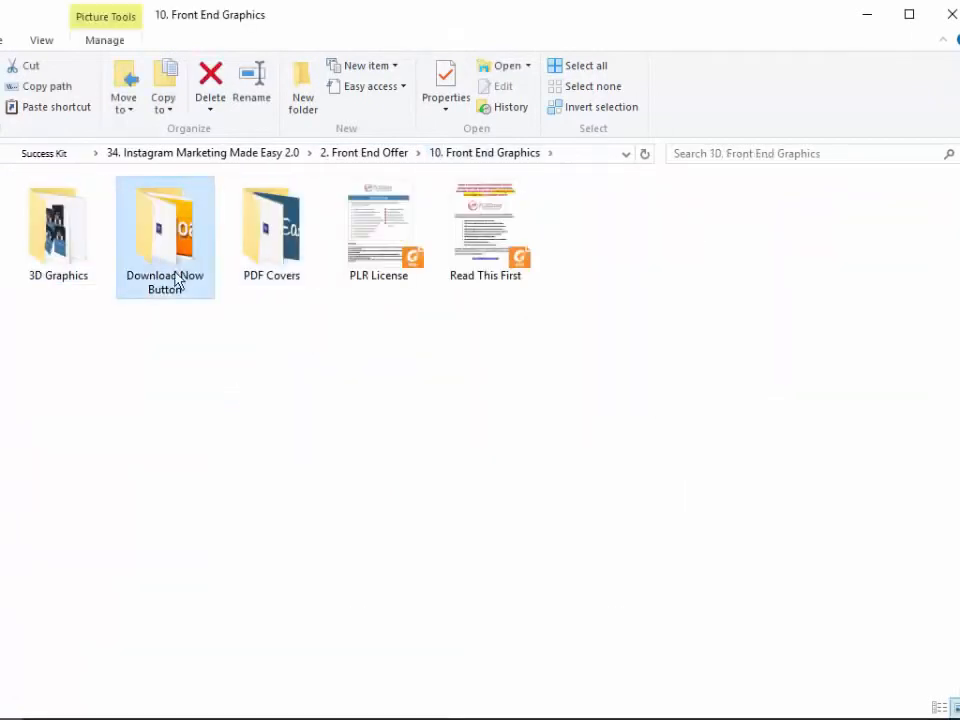
double_click(165, 225)
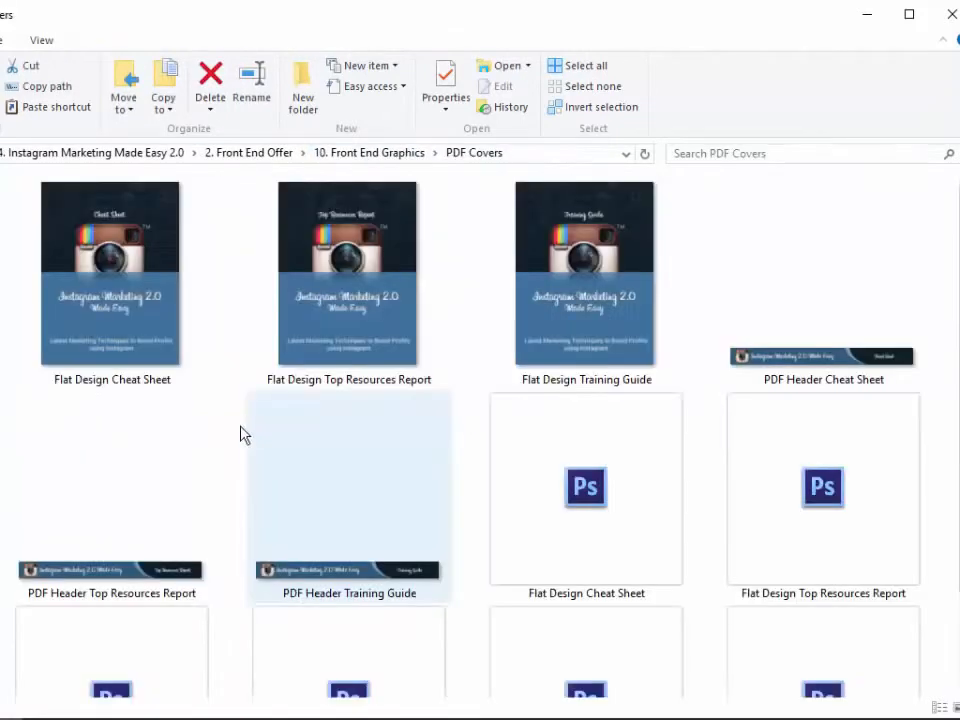
click(348, 275)
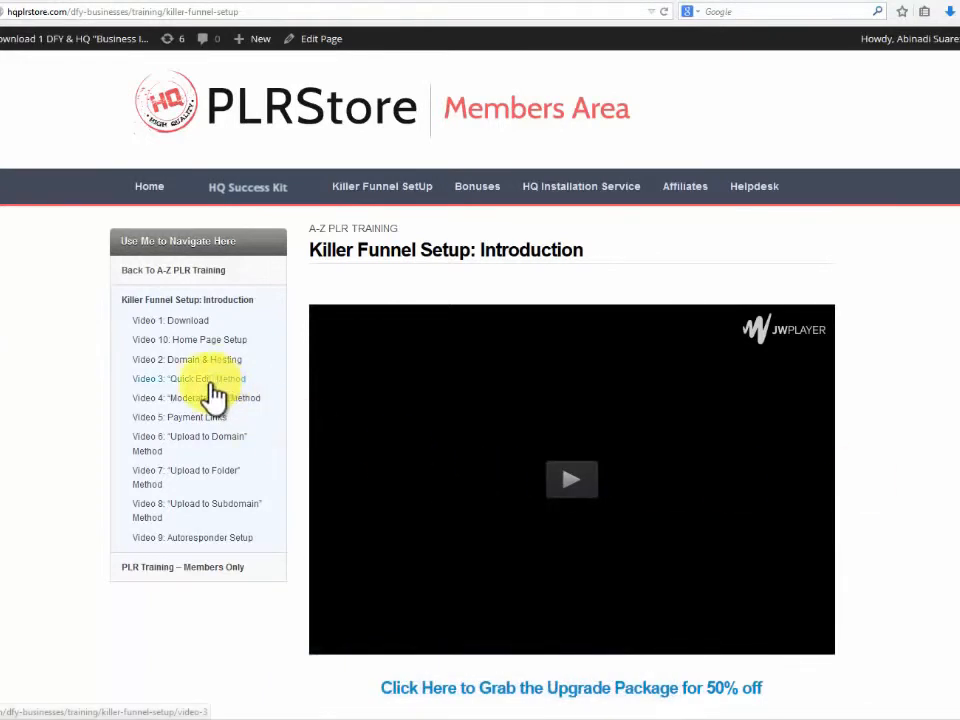
Start playing the Video 3 "Quick Edit" Method training in the members area
click(188, 378)
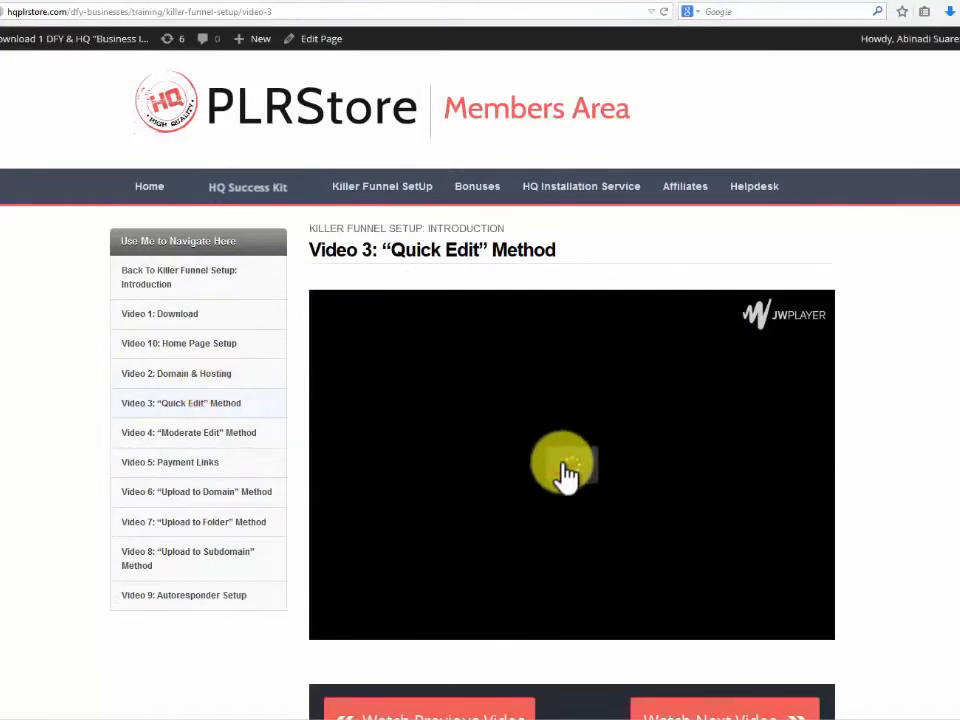
click(570, 463)
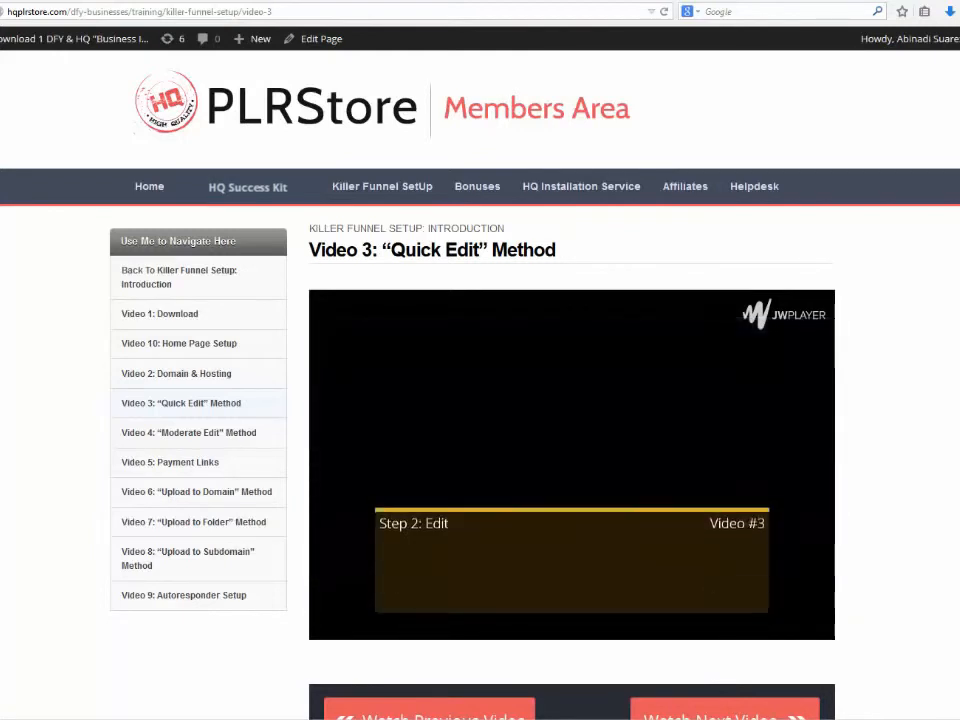
click(571, 462)
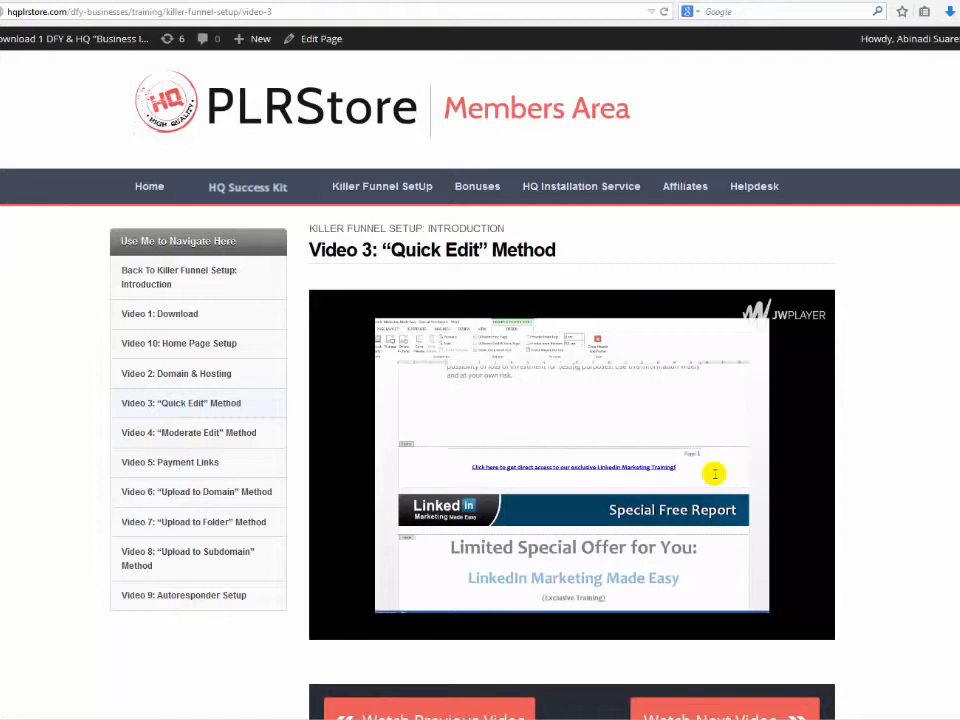
mouse_move(623, 420)
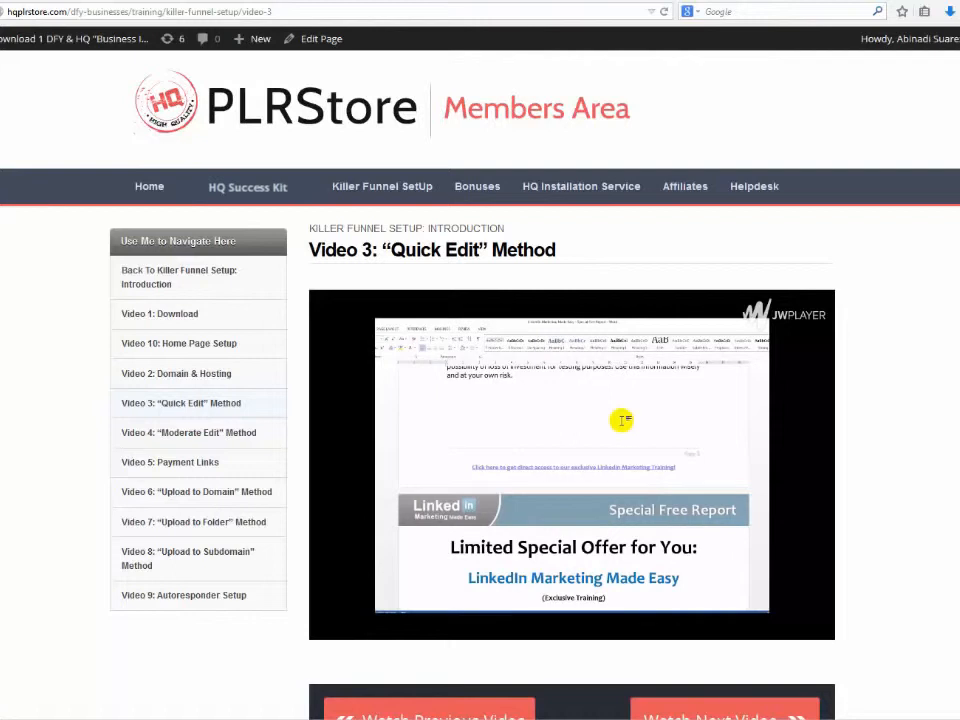
mouse_move(644, 530)
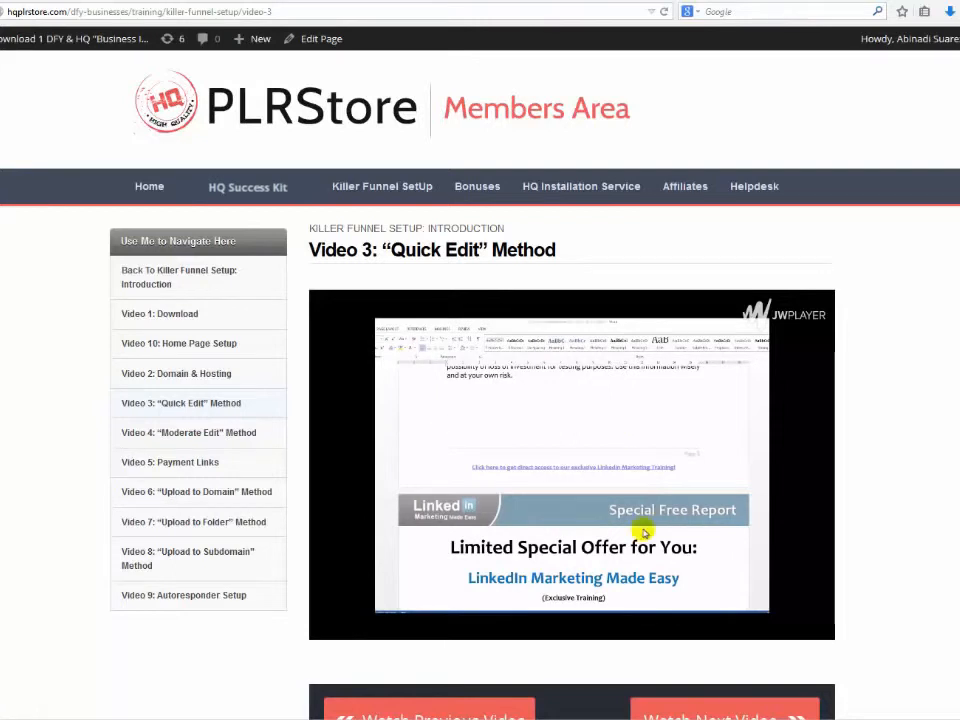